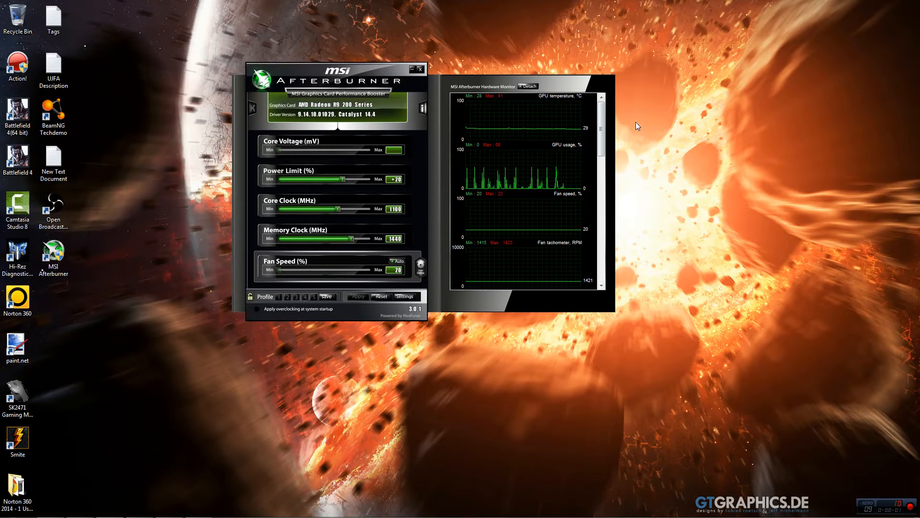
{"action": "mouse_move", "coordinate": [657, 201]}
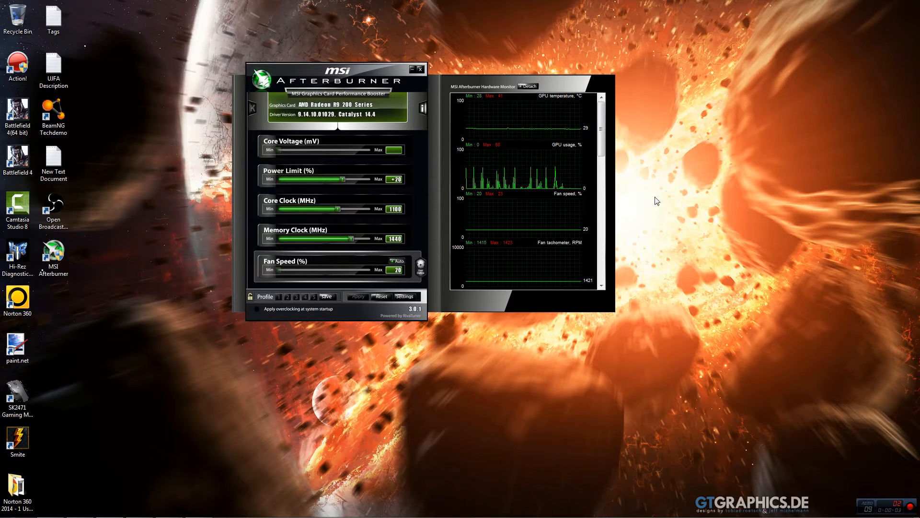
{"action": "mouse_move", "coordinate": [709, 219]}
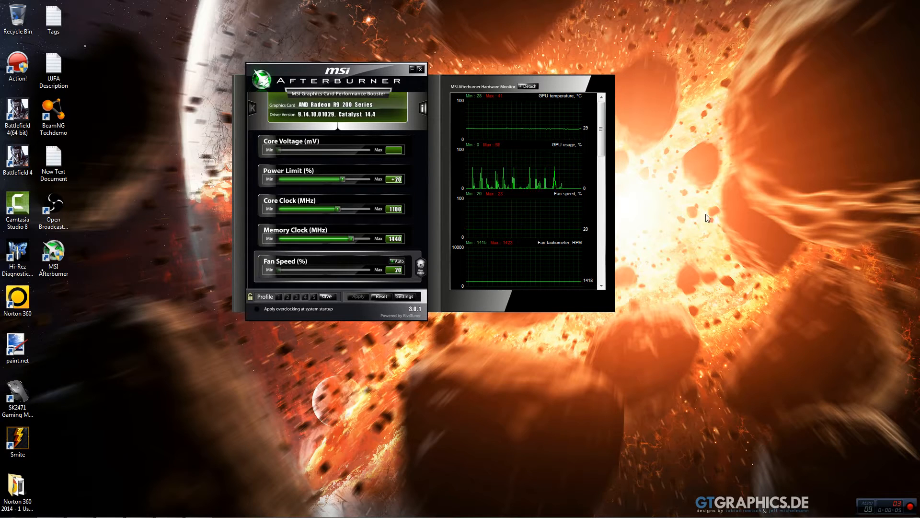
{"action": "mouse_move", "coordinate": [838, 207]}
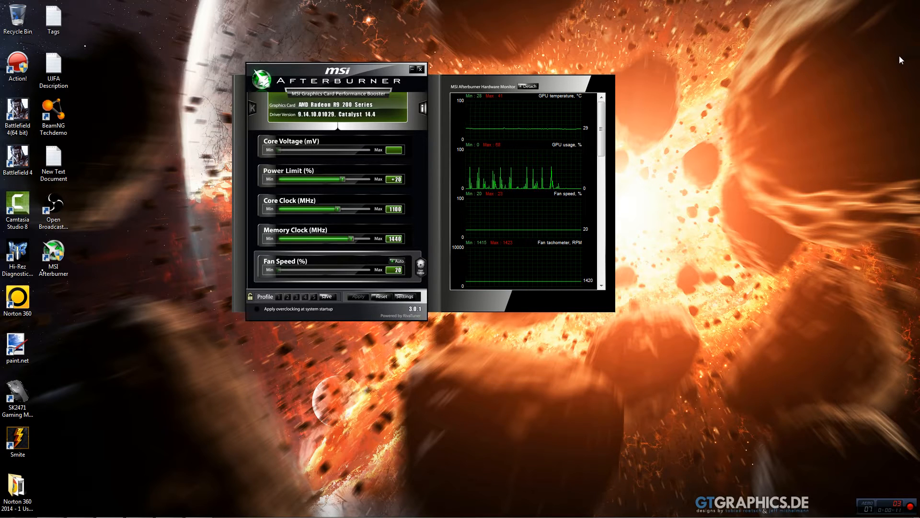
{"action": "mouse_move", "coordinate": [664, 125]}
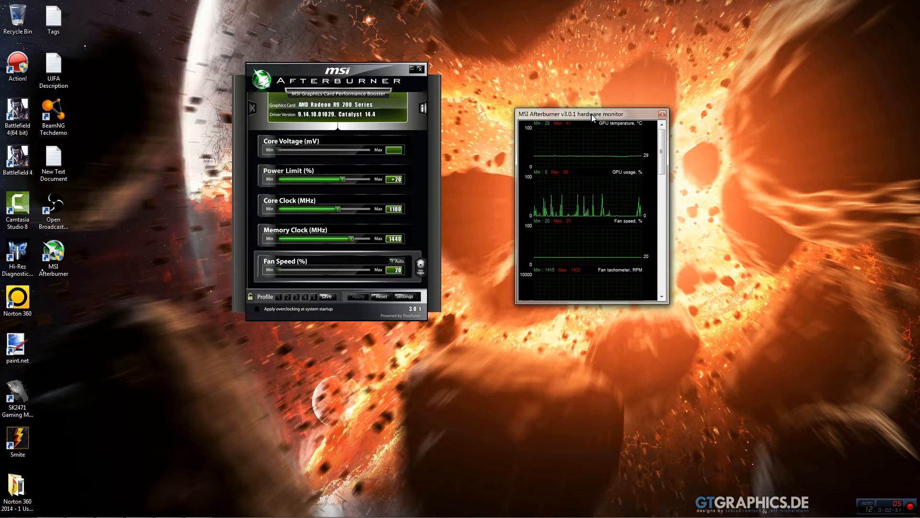
Re-attach the hardware monitor, apply a manual 79% fan speed, then lower it back
{"action": "left_click_drag", "start_coordinate": [590, 114], "coordinate": [618, 102]}
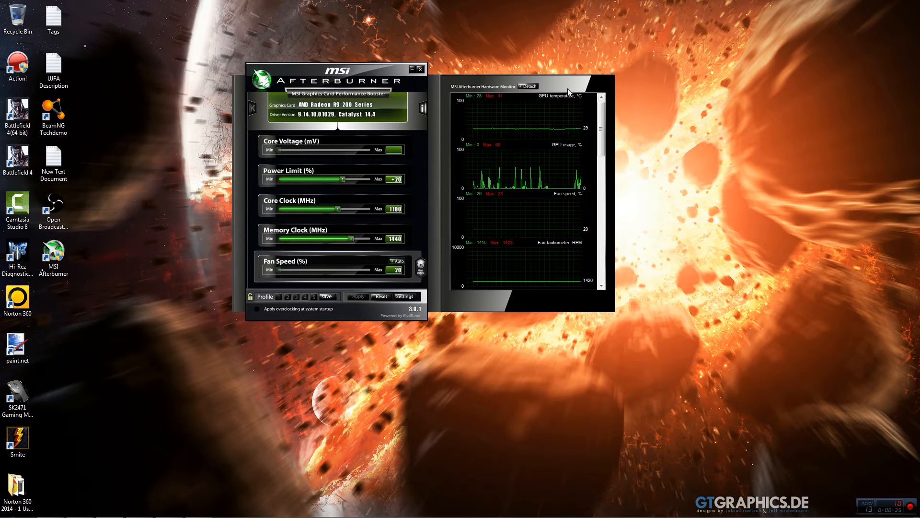
{"action": "mouse_move", "coordinate": [310, 163]}
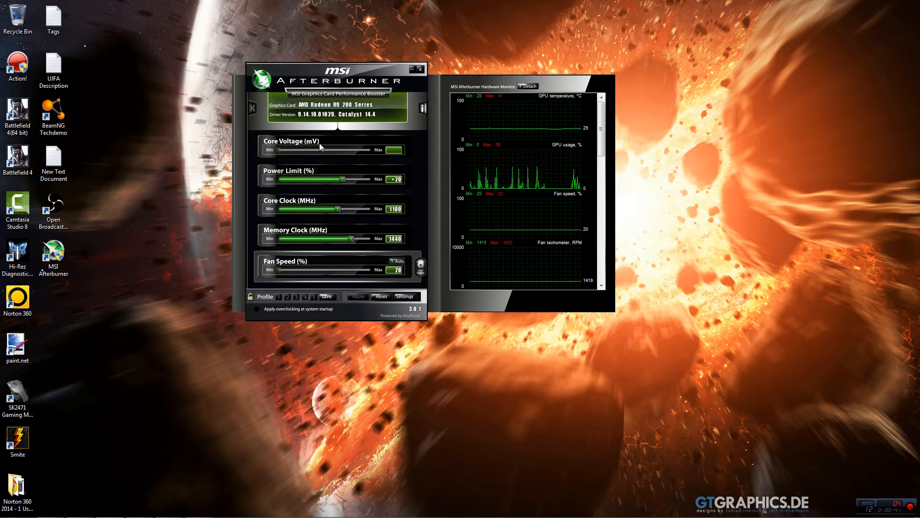
{"action": "mouse_move", "coordinate": [313, 171]}
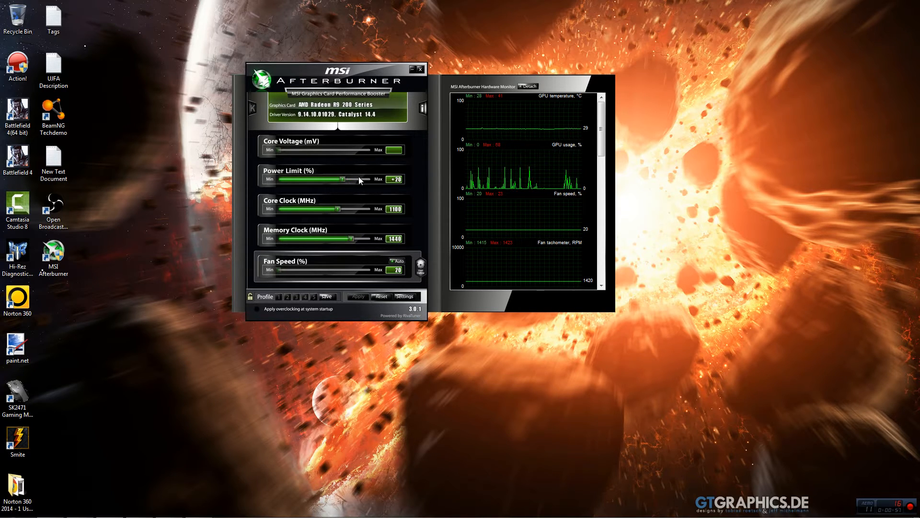
{"action": "mouse_move", "coordinate": [337, 208]}
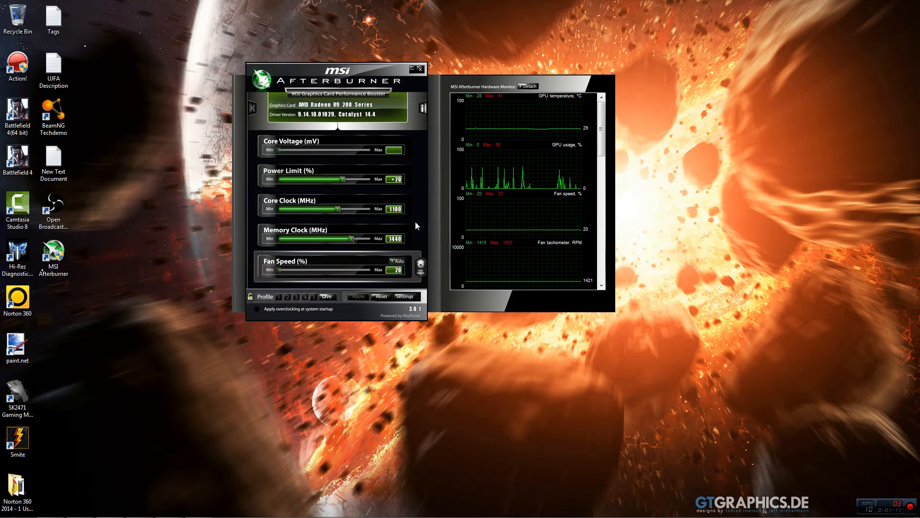
{"action": "mouse_move", "coordinate": [395, 233]}
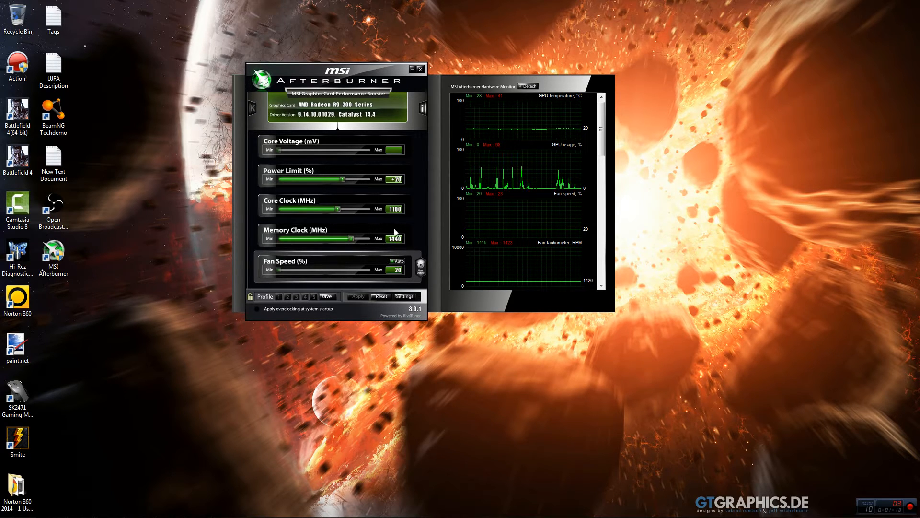
{"action": "mouse_move", "coordinate": [417, 262]}
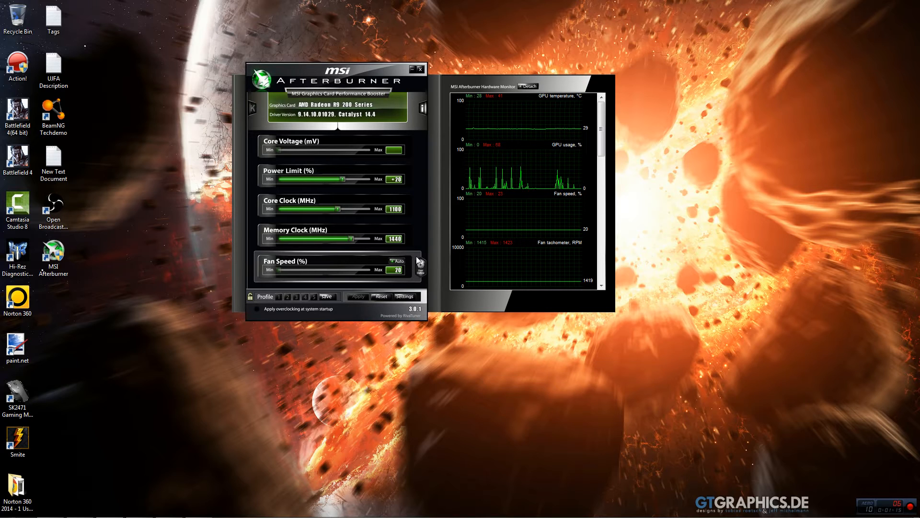
{"action": "mouse_move", "coordinate": [420, 214]}
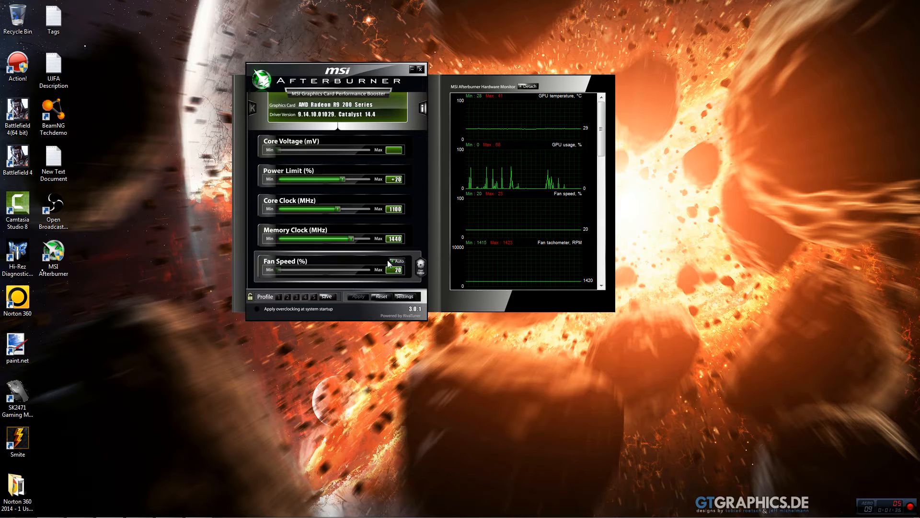
{"action": "mouse_move", "coordinate": [407, 248]}
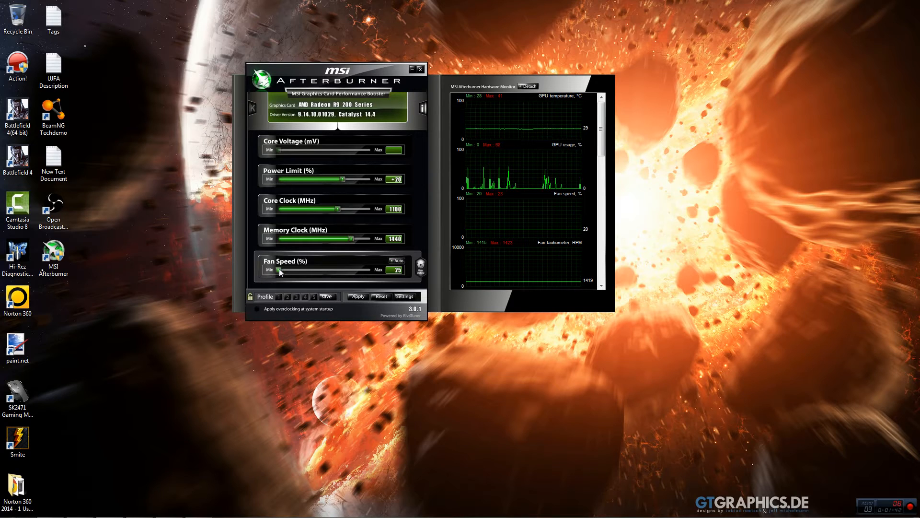
{"action": "left_click_drag", "start_coordinate": [280, 269], "coordinate": [322, 270]}
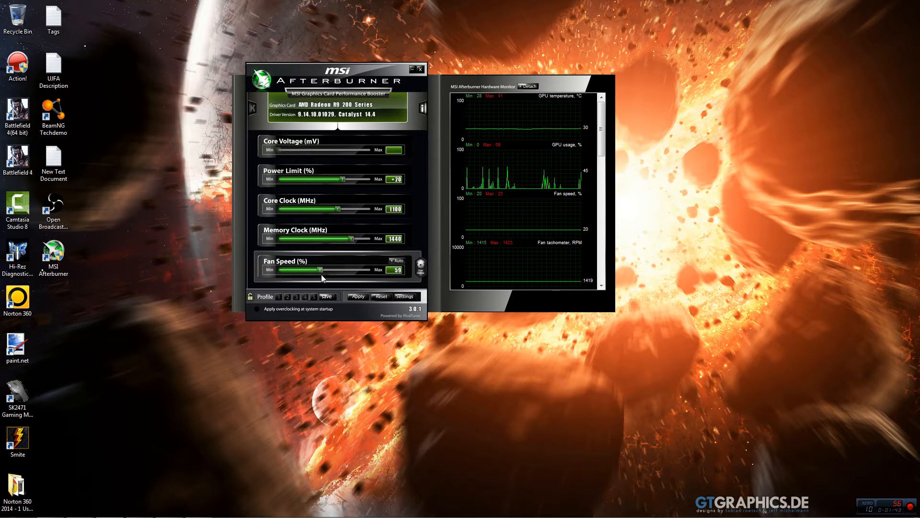
{"action": "left_click_drag", "start_coordinate": [326, 270], "coordinate": [310, 270]}
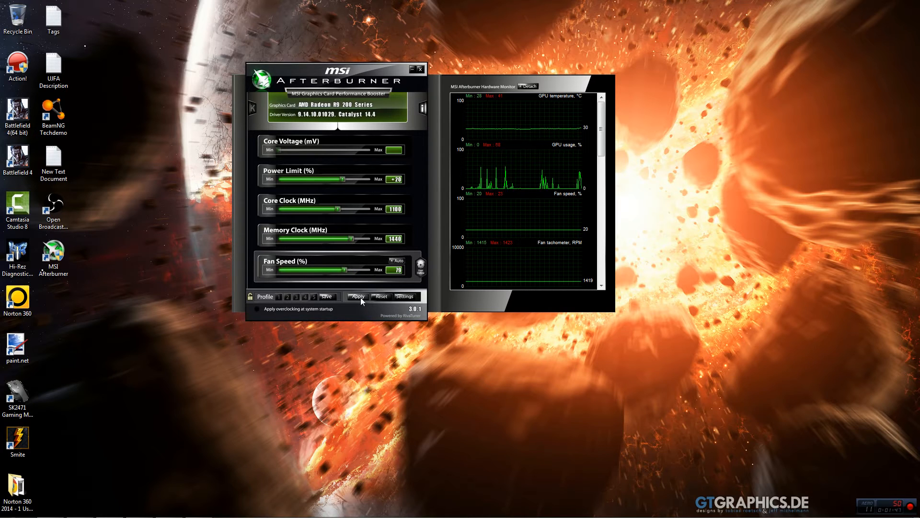
{"action": "left_click", "coordinate": [357, 296]}
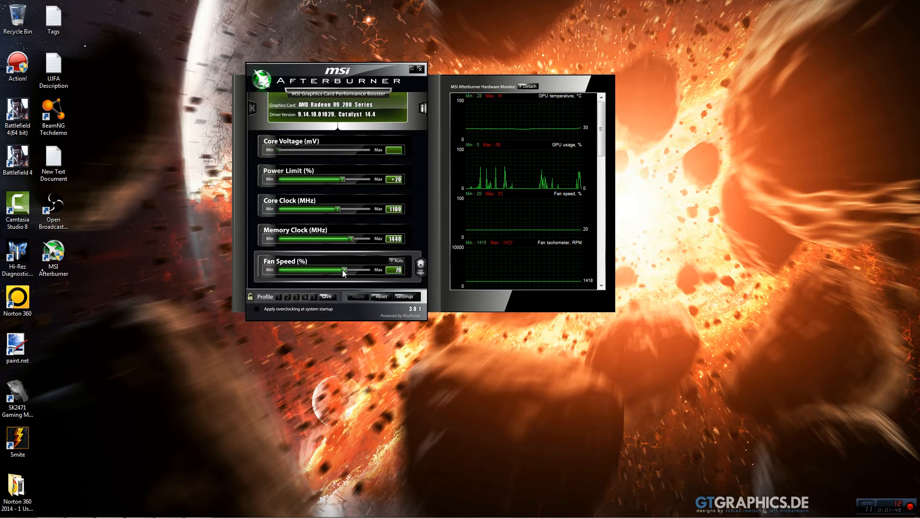
{"action": "left_click_drag", "start_coordinate": [343, 270], "coordinate": [277, 269]}
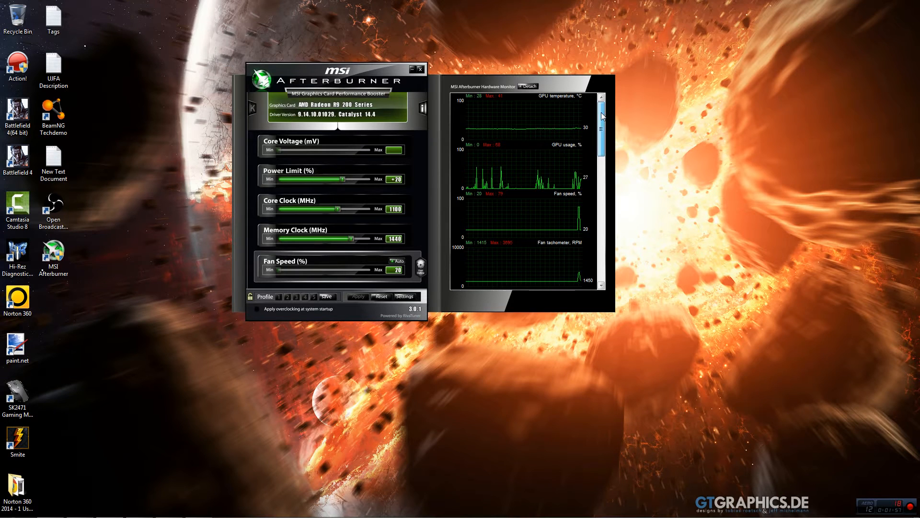
{"action": "mouse_move", "coordinate": [578, 99]}
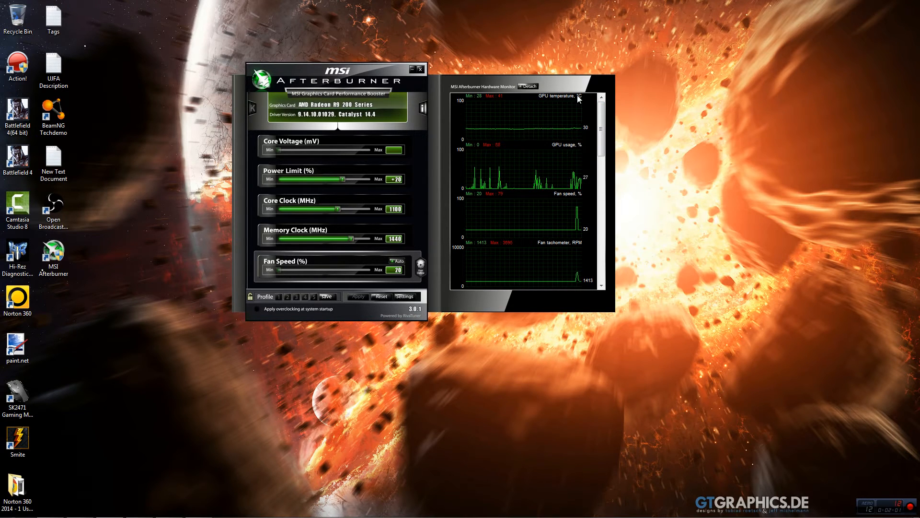
{"action": "mouse_move", "coordinate": [624, 93]}
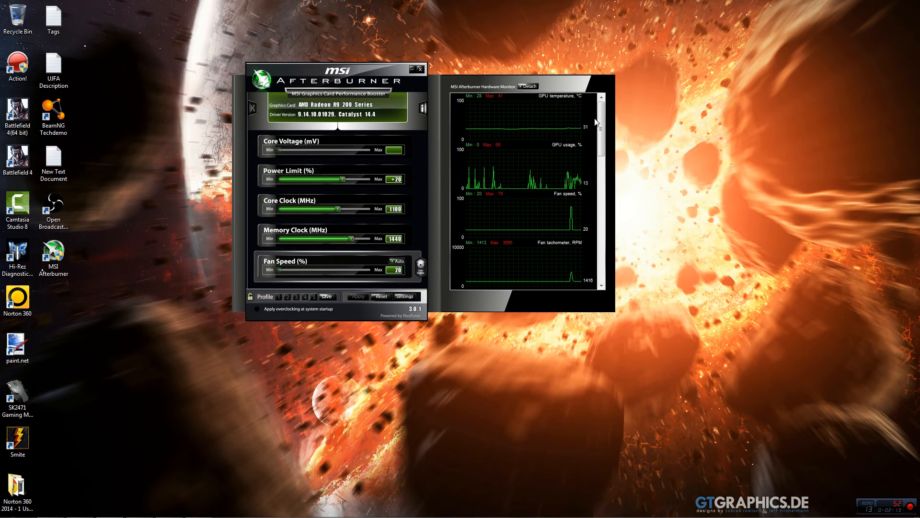
{"action": "mouse_move", "coordinate": [569, 136]}
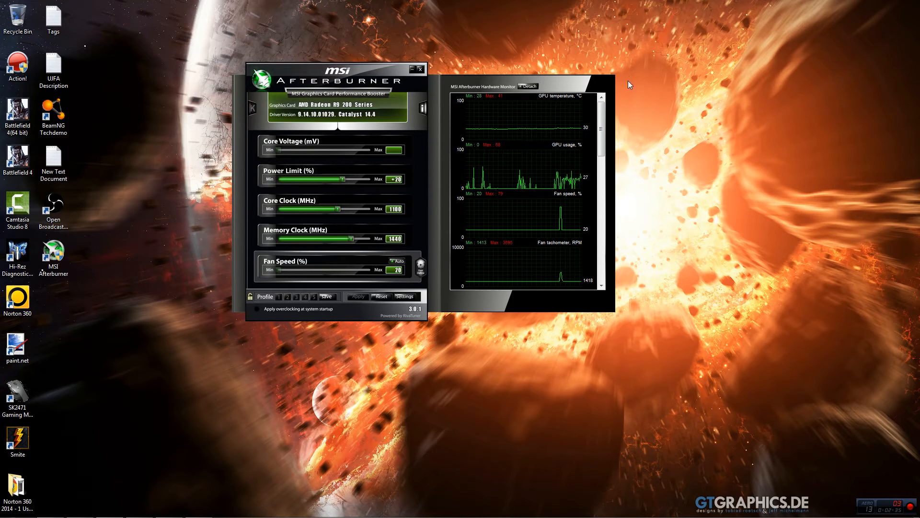
{"action": "mouse_move", "coordinate": [625, 128]}
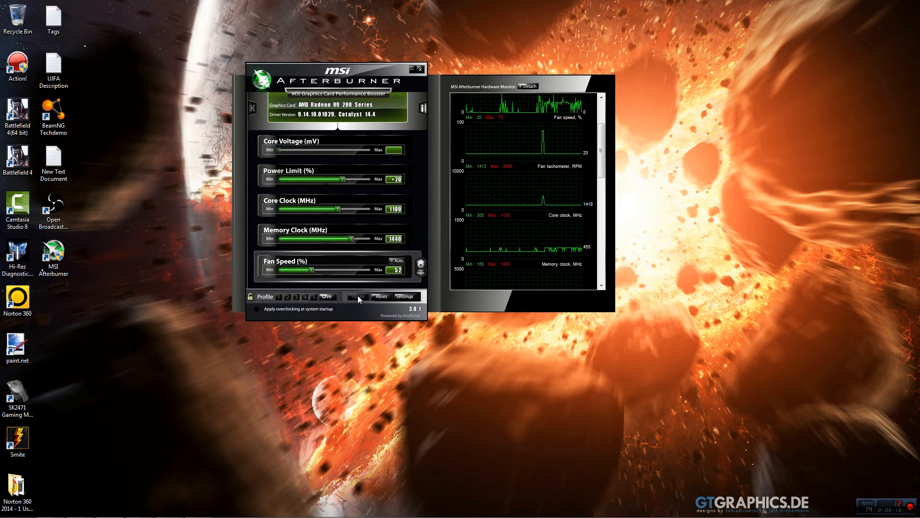
{"action": "mouse_move", "coordinate": [590, 148]}
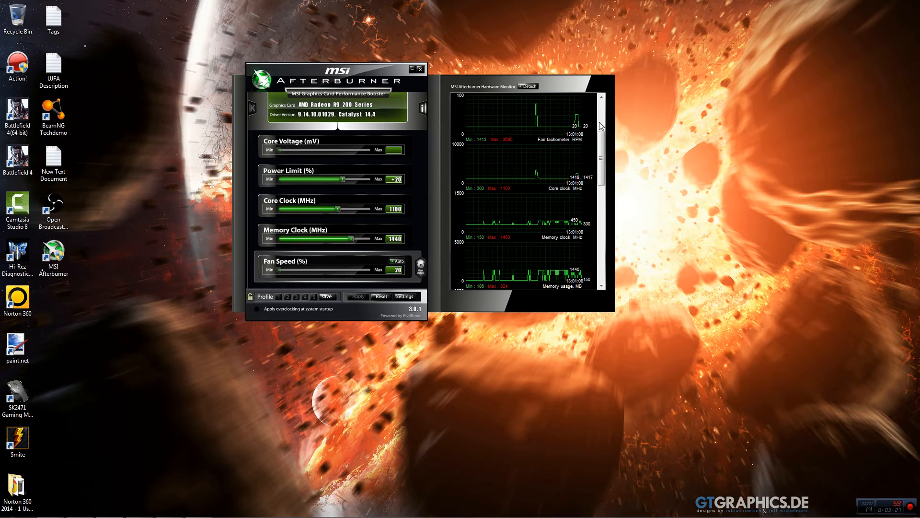
{"action": "mouse_move", "coordinate": [591, 134]}
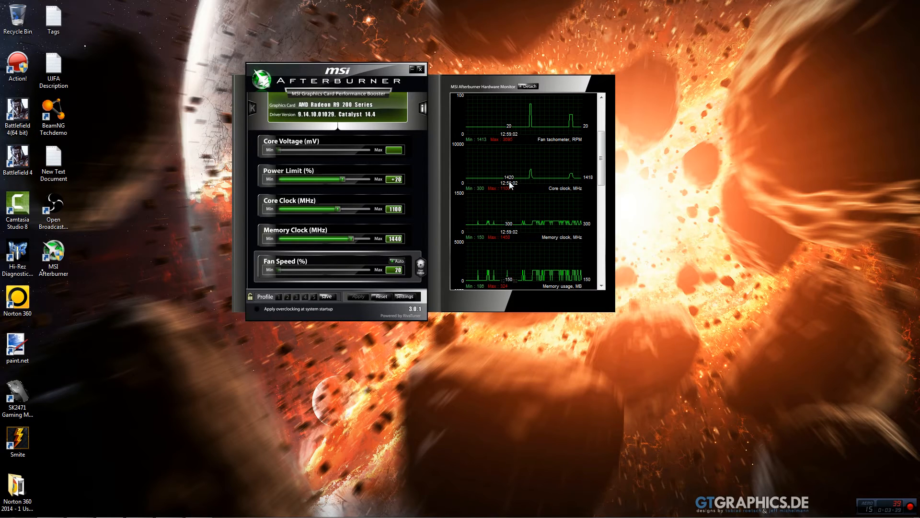
{"action": "mouse_move", "coordinate": [540, 183]}
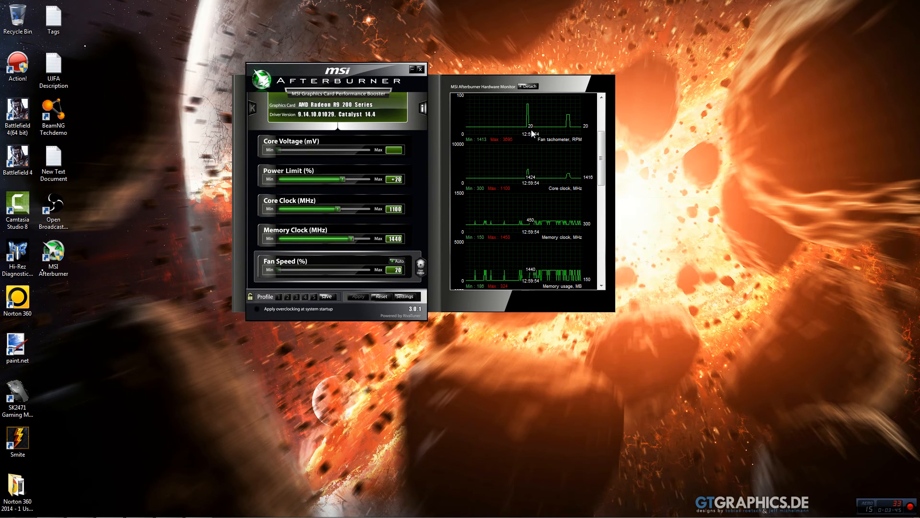
{"action": "scroll", "scroll_direction": "down", "scroll_amount": 3}
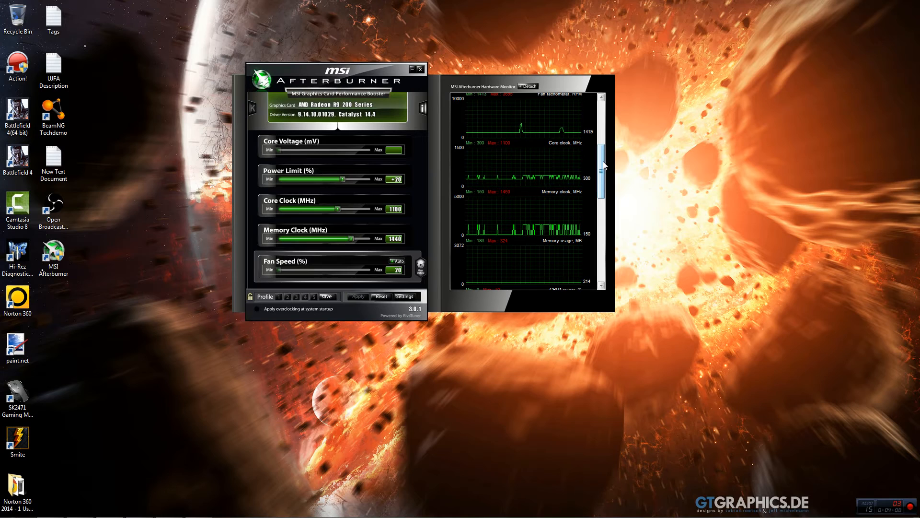
Scroll the monitor graphs down to the CPU3/CPU4, RAM and pagefile usage graphs
{"action": "scroll", "scroll_direction": "down", "scroll_amount": 3}
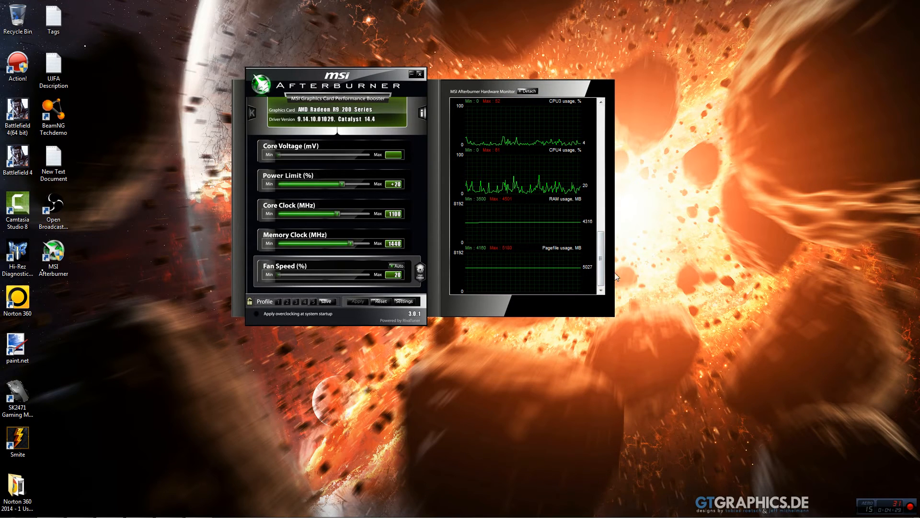
{"action": "mouse_move", "coordinate": [613, 325]}
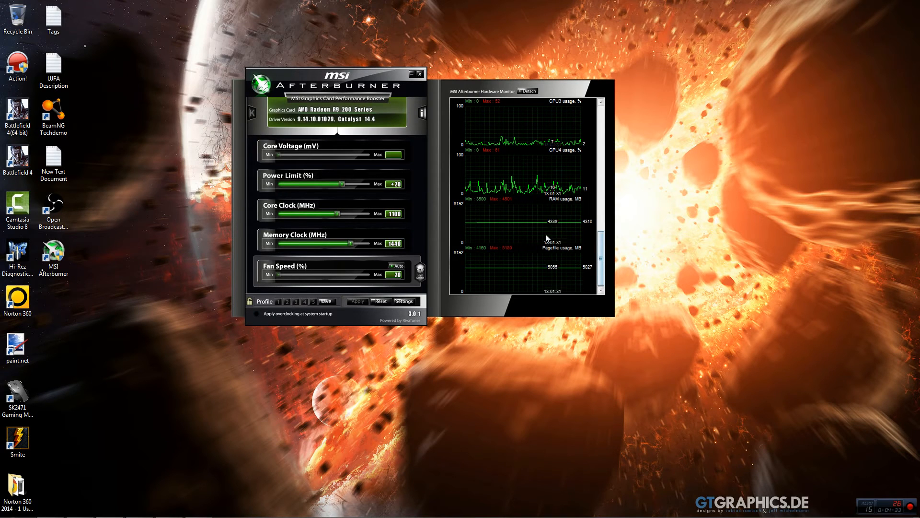
{"action": "mouse_move", "coordinate": [534, 235]}
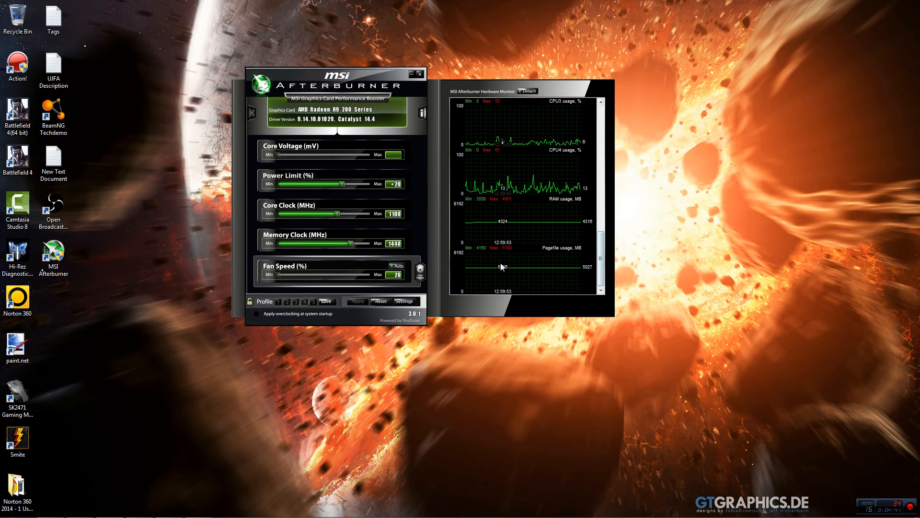
{"action": "scroll", "scroll_direction": "down", "scroll_amount": 3}
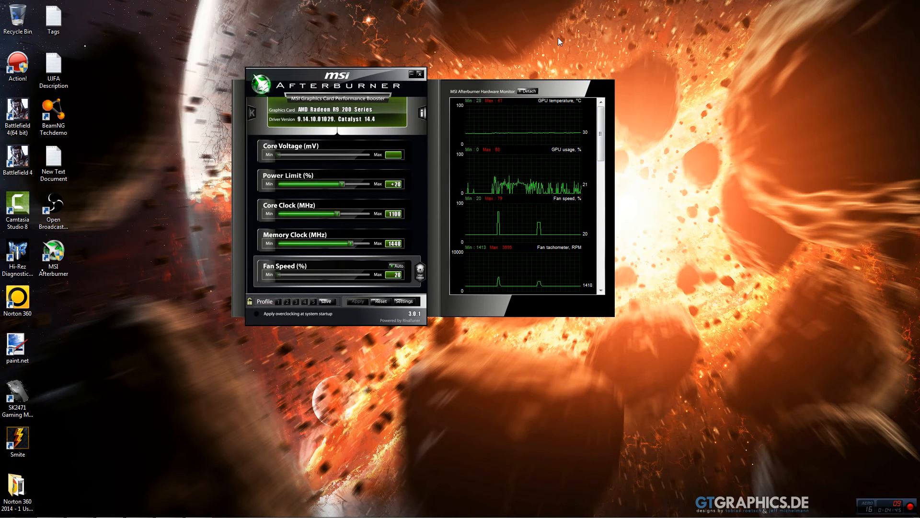
{"action": "mouse_move", "coordinate": [530, 67]}
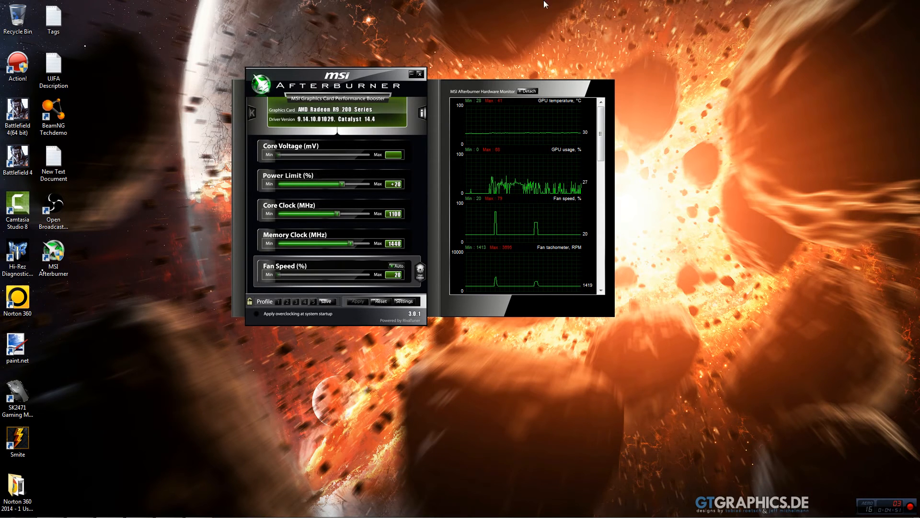
{"action": "mouse_move", "coordinate": [551, 4]}
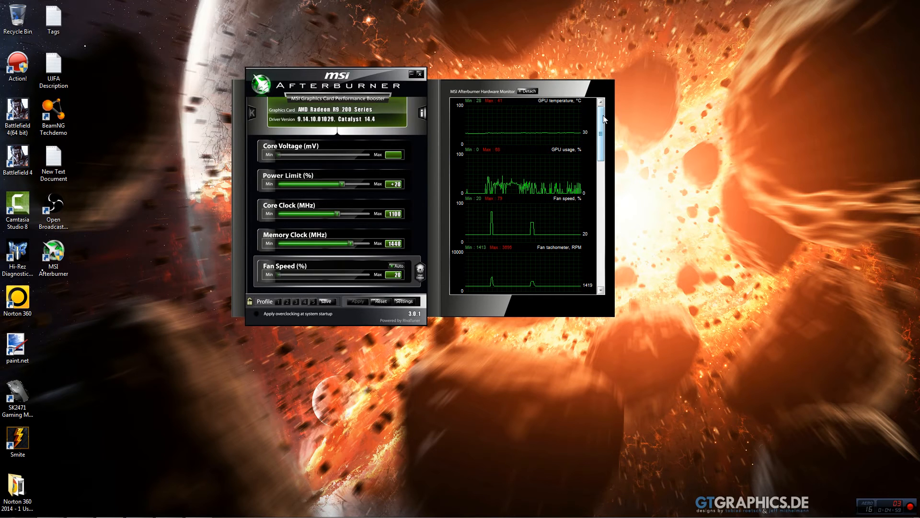
Scroll back to the GPU temperature and fan graphs and open the properties General tab
{"action": "scroll", "scroll_direction": "down", "scroll_amount": 3}
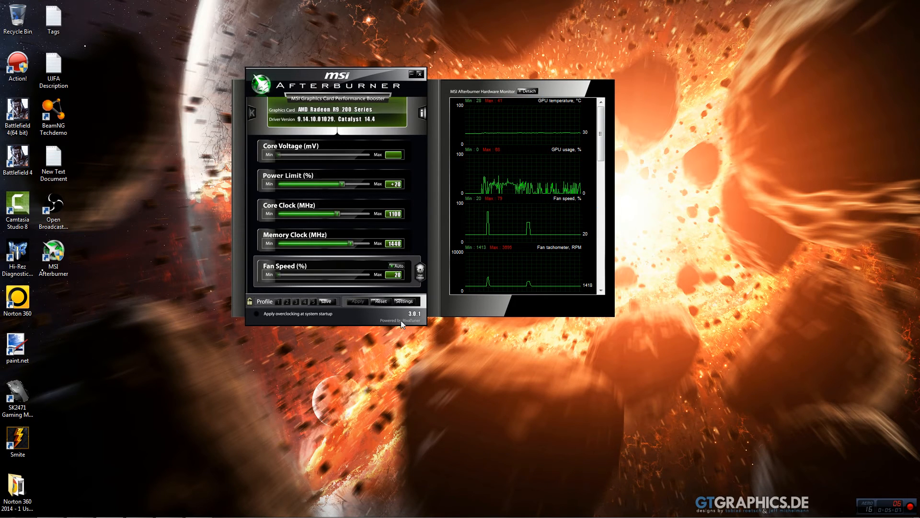
{"action": "mouse_move", "coordinate": [428, 327]}
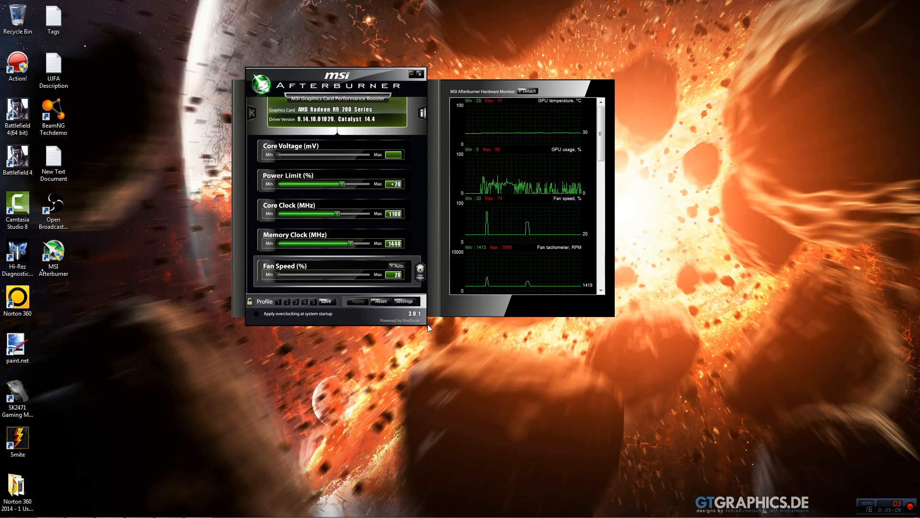
{"action": "mouse_move", "coordinate": [423, 220]}
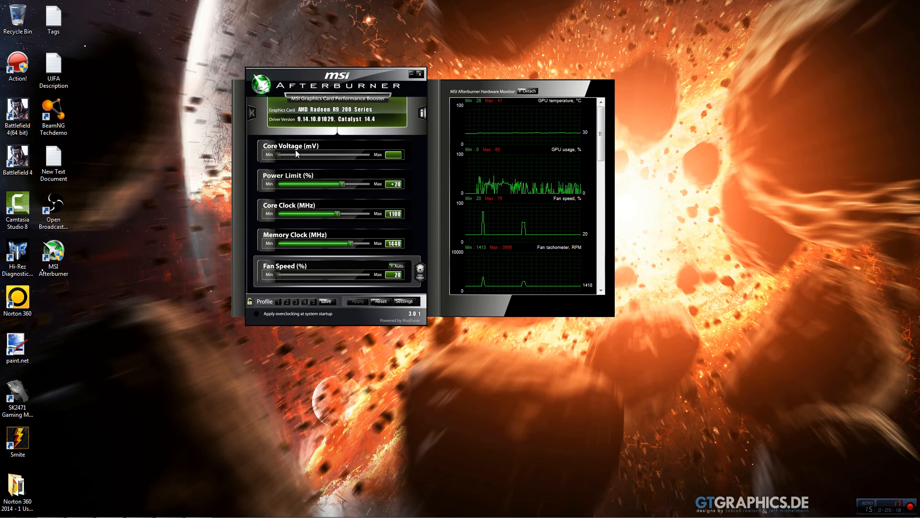
{"action": "mouse_move", "coordinate": [537, 69]}
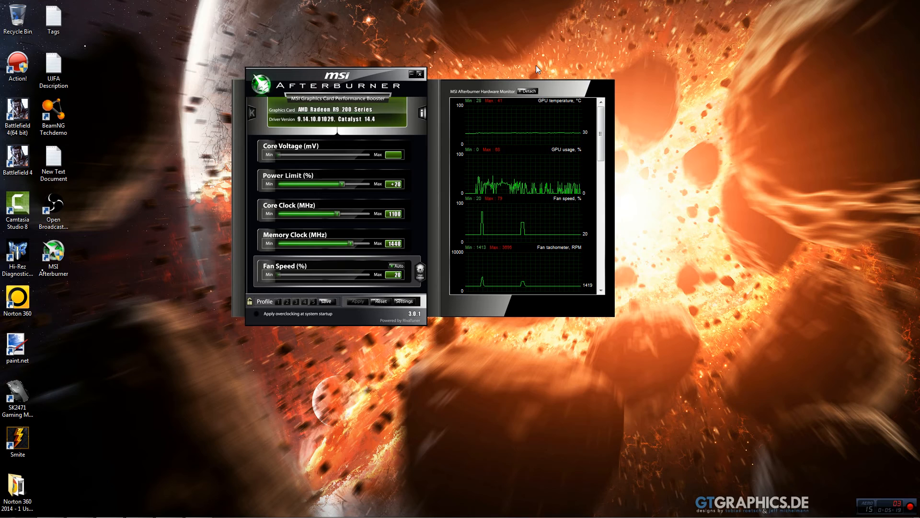
{"action": "mouse_move", "coordinate": [358, 36]}
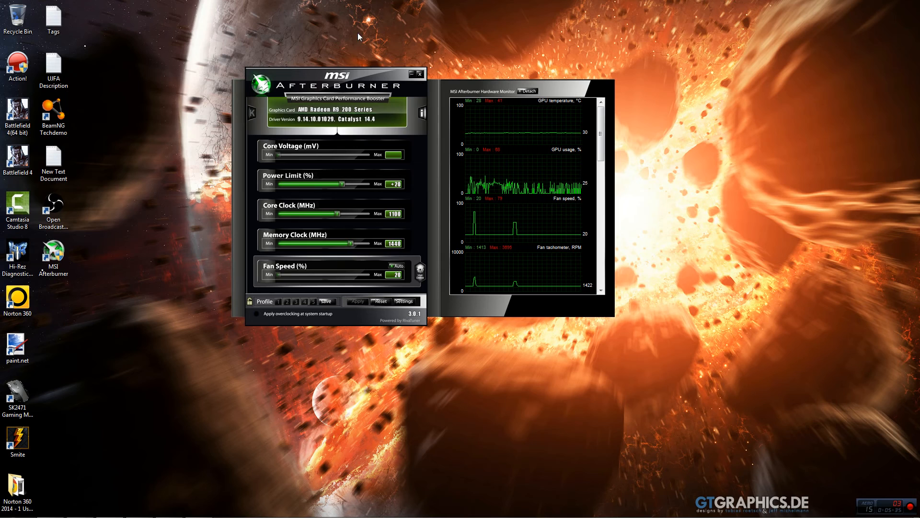
{"action": "mouse_move", "coordinate": [386, 29]}
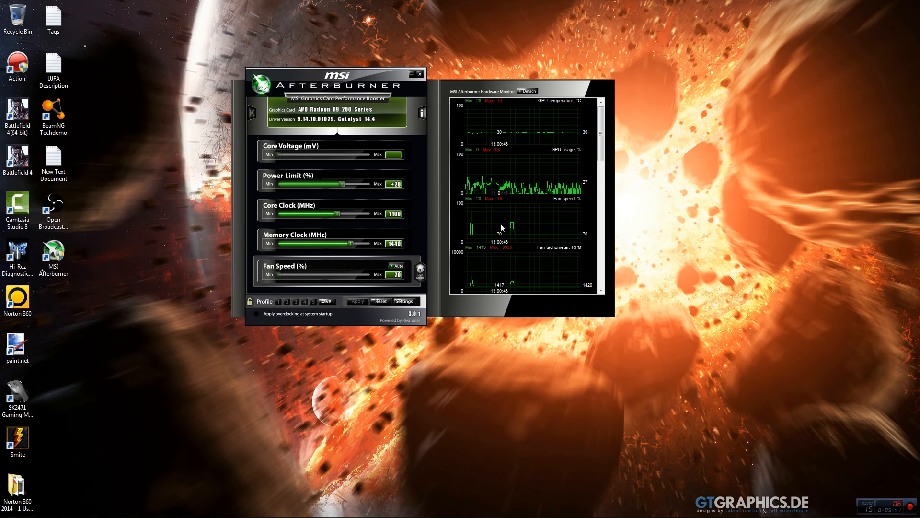
{"action": "mouse_move", "coordinate": [387, 27]}
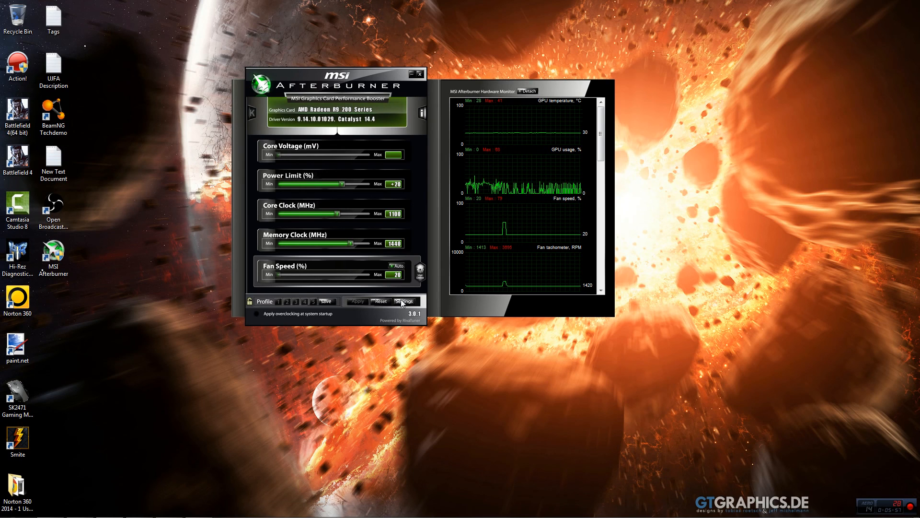
{"action": "left_click", "coordinate": [403, 301]}
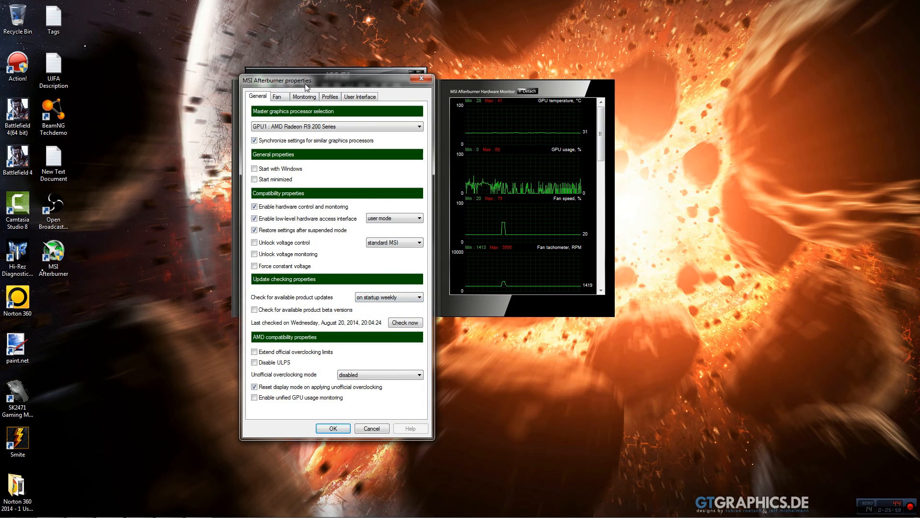
Show the empty Profiles hotkeys, then the English language and default skin interface settings
{"action": "left_click", "coordinate": [329, 97]}
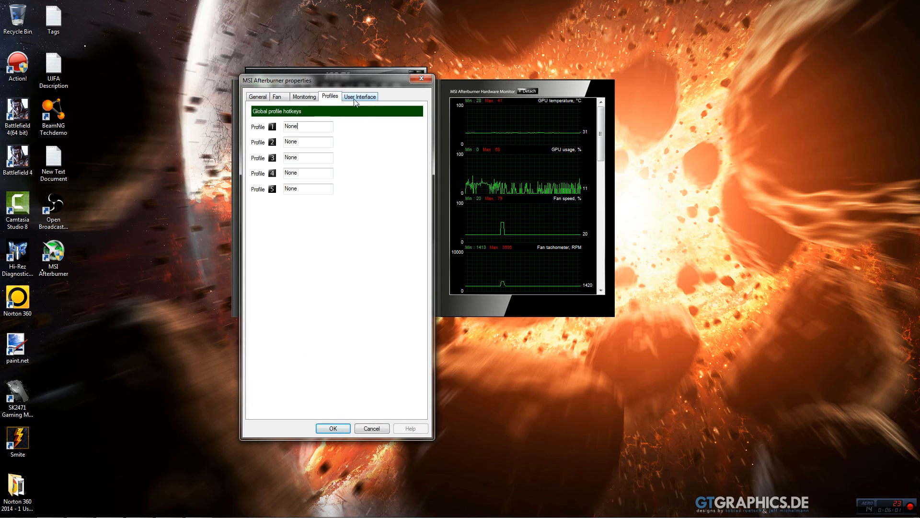
{"action": "left_click", "coordinate": [360, 95]}
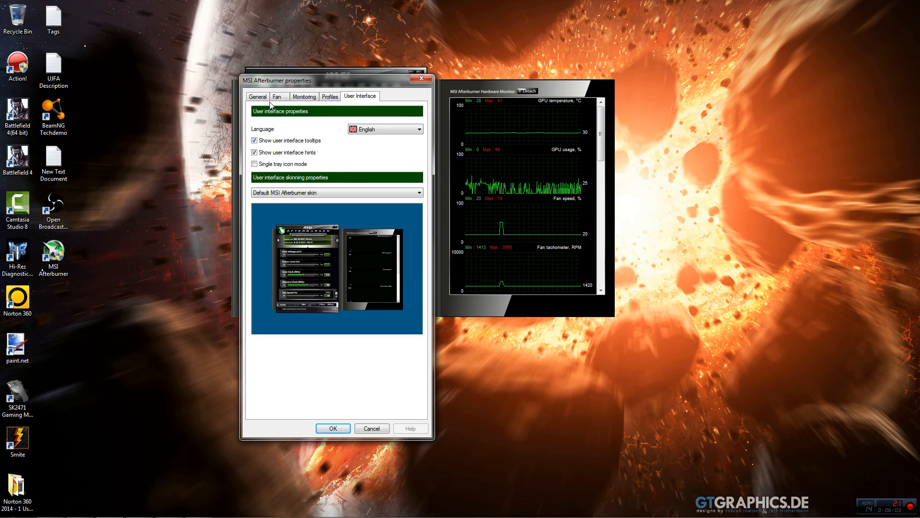